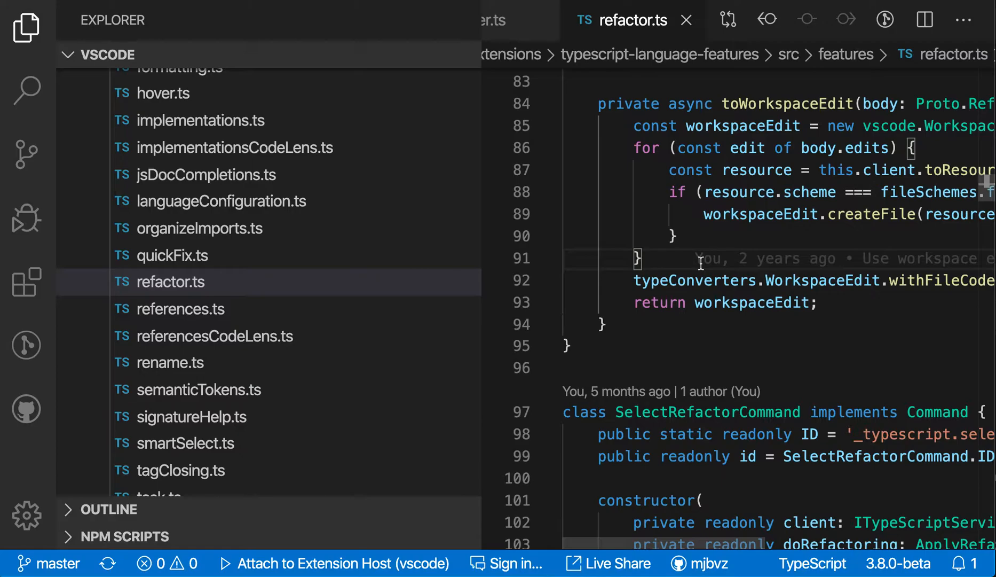
Focus the Explorer file tree by selecting refactor.ts so it can be searched.
{"action": "left_click", "coordinate": [169, 281]}
{"action": "type", "text": "codel"}
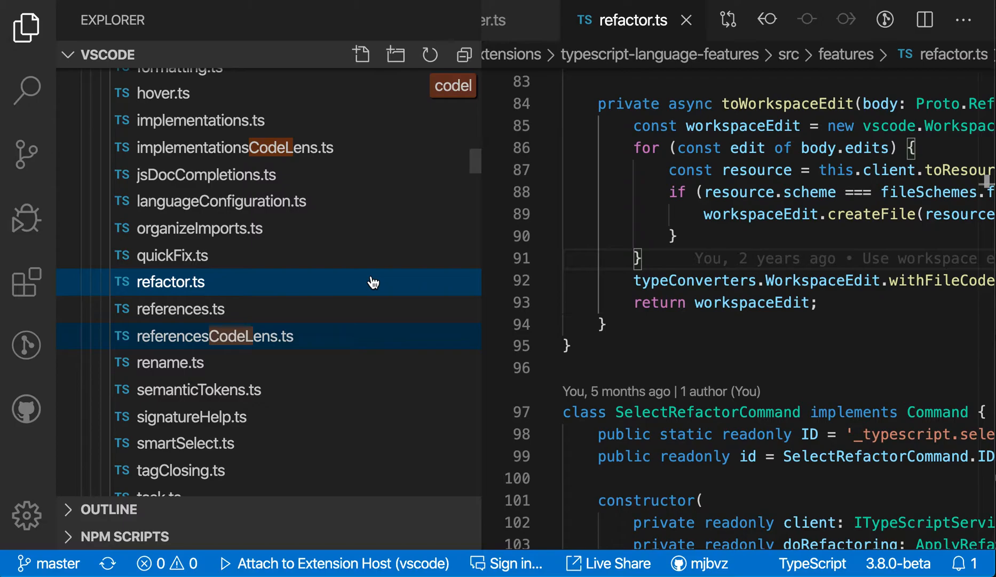
{"action": "mouse_move", "coordinate": [379, 166]}
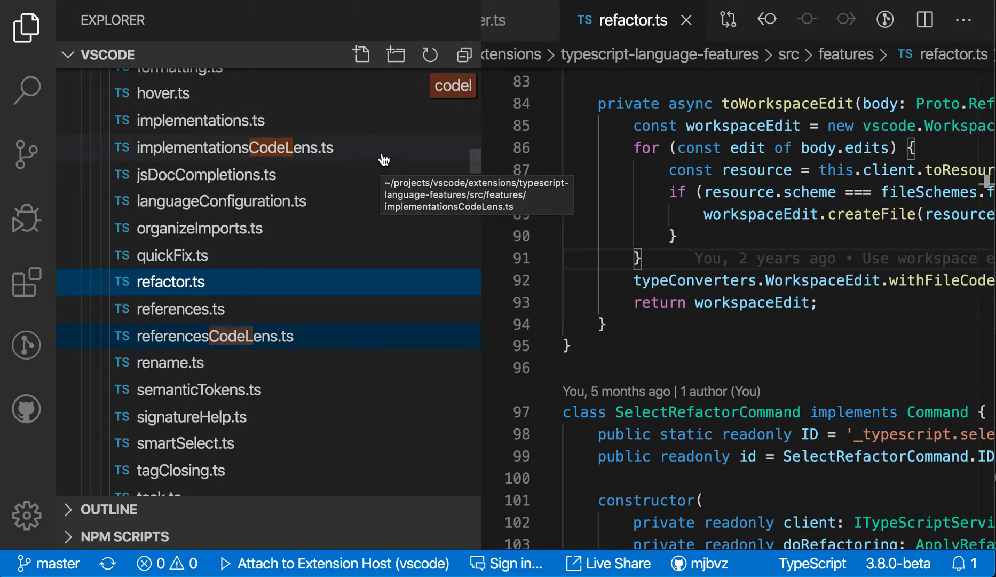
{"action": "mouse_move", "coordinate": [340, 208]}
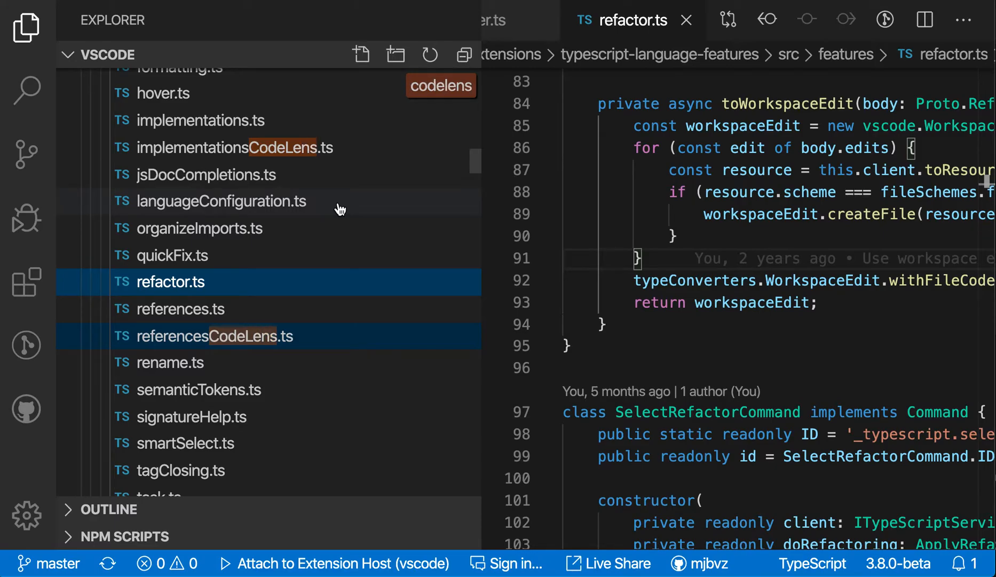
Scroll the Explorer tree to review the file names highlighted for 'codelens'.
{"action": "scroll", "scroll_direction": "up", "scroll_amount": 3}
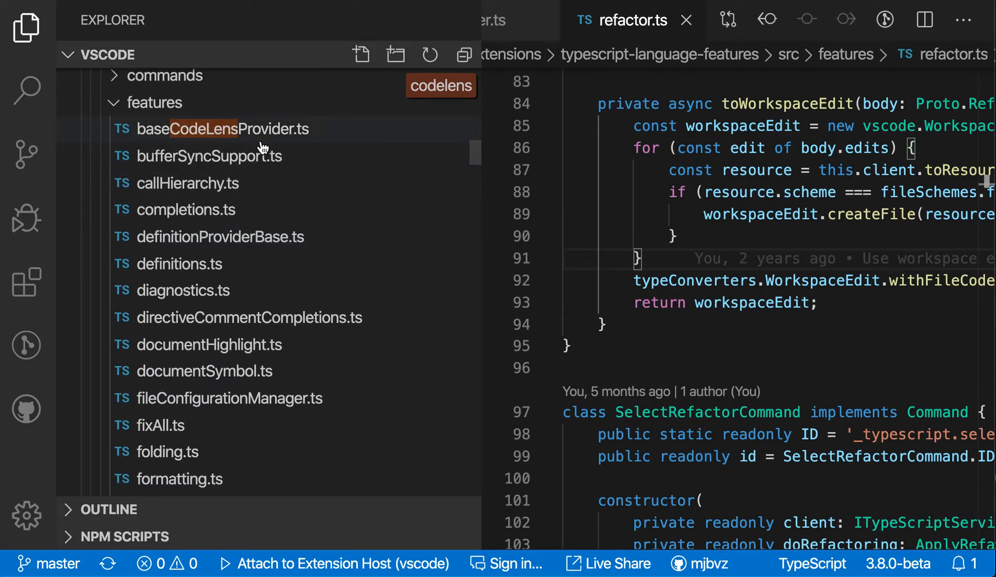
{"action": "scroll", "scroll_direction": "down", "scroll_amount": 3}
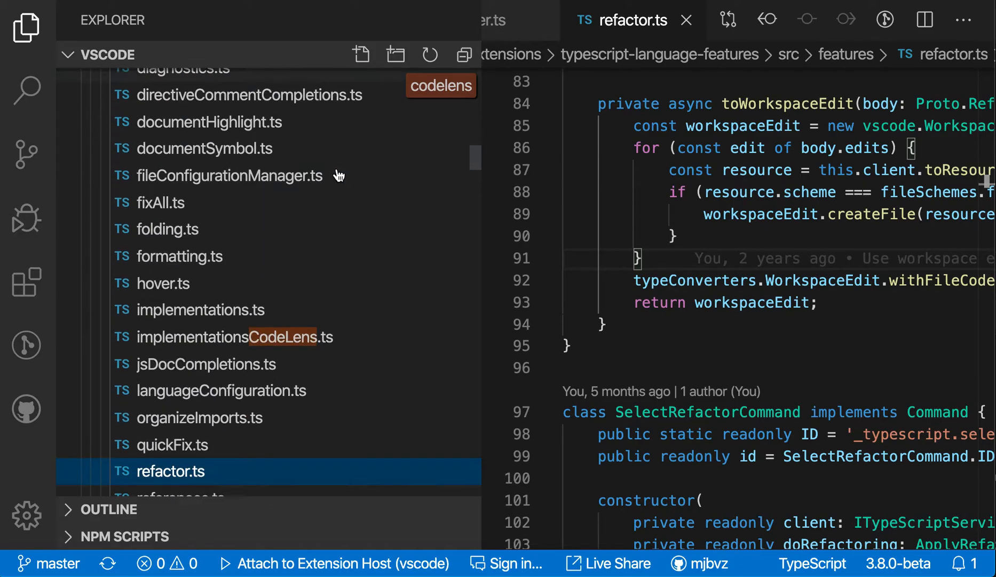
{"action": "scroll", "scroll_direction": "down", "scroll_amount": 3}
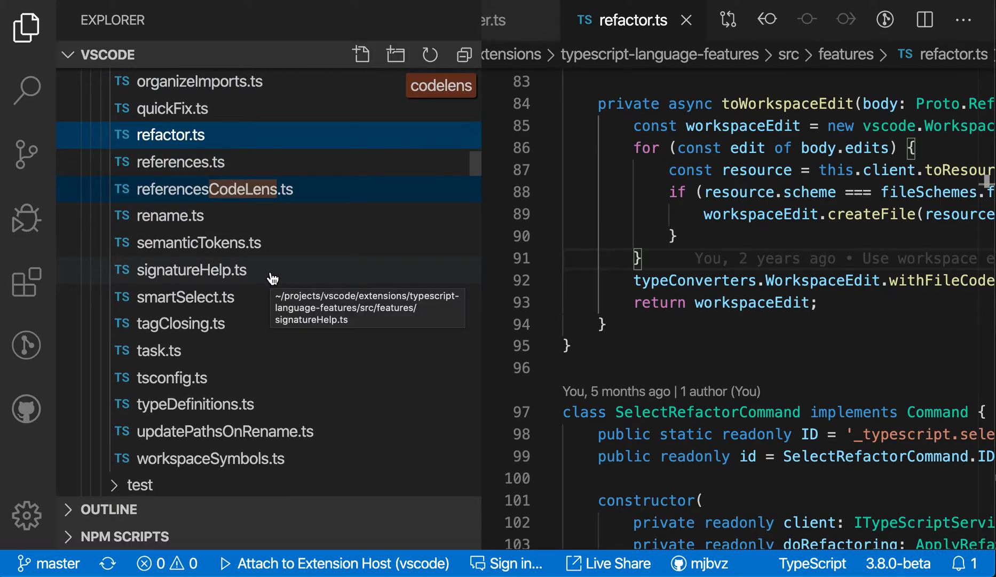
{"action": "mouse_move", "coordinate": [397, 106]}
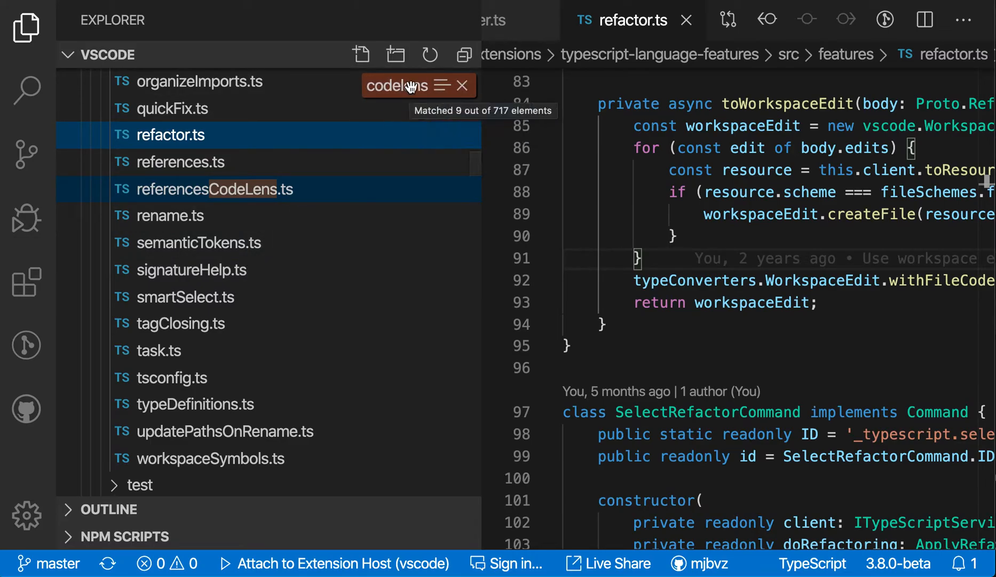
{"action": "mouse_move", "coordinate": [462, 86]}
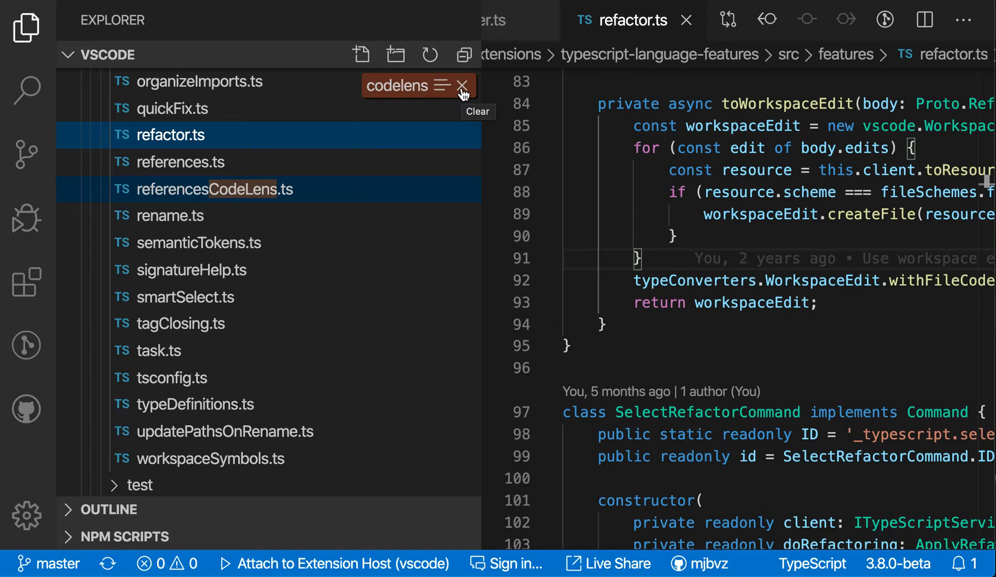
Clear the 'codelens' search from the Explorer find widget, removing the highlights.
{"action": "left_click", "coordinate": [462, 86]}
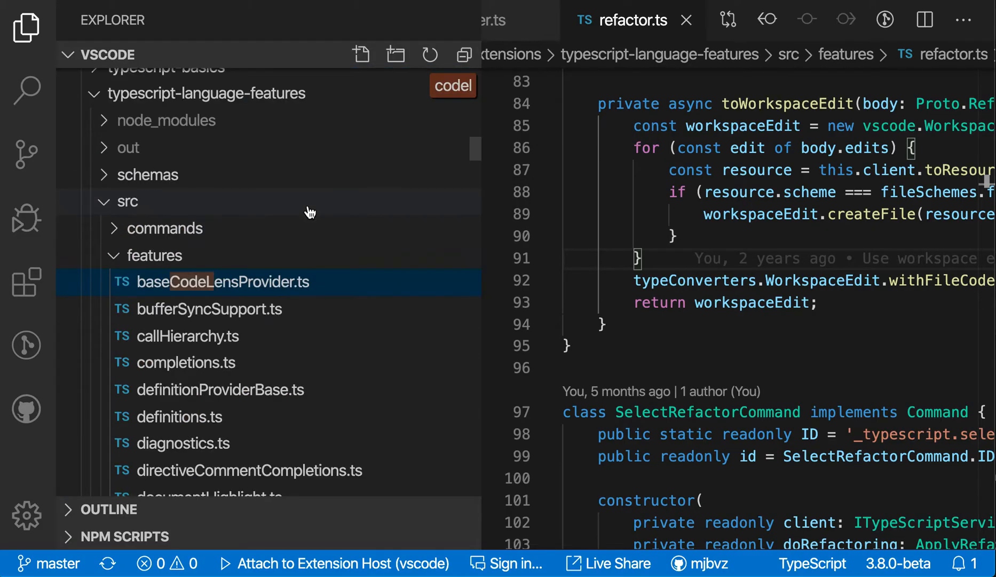
{"action": "mouse_move", "coordinate": [309, 245]}
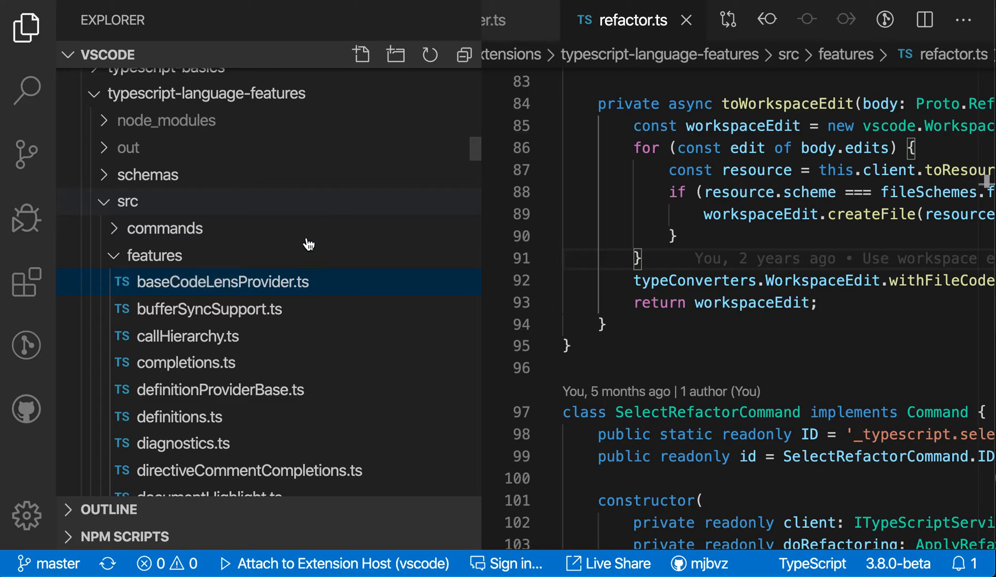
{"action": "scroll", "scroll_direction": "down", "scroll_amount": 3}
{"action": "type", "text": "codelens"}
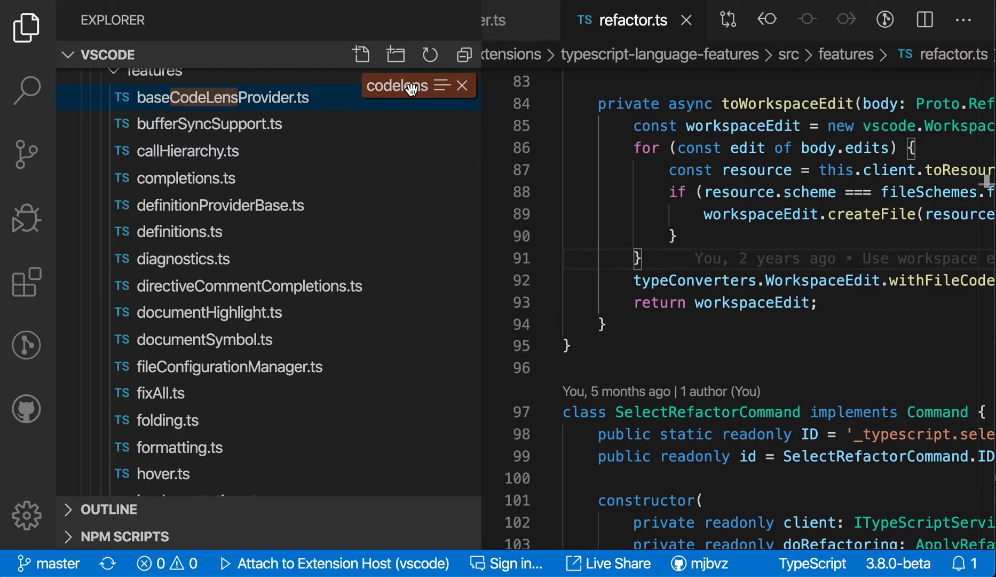
{"action": "mouse_move", "coordinate": [439, 91]}
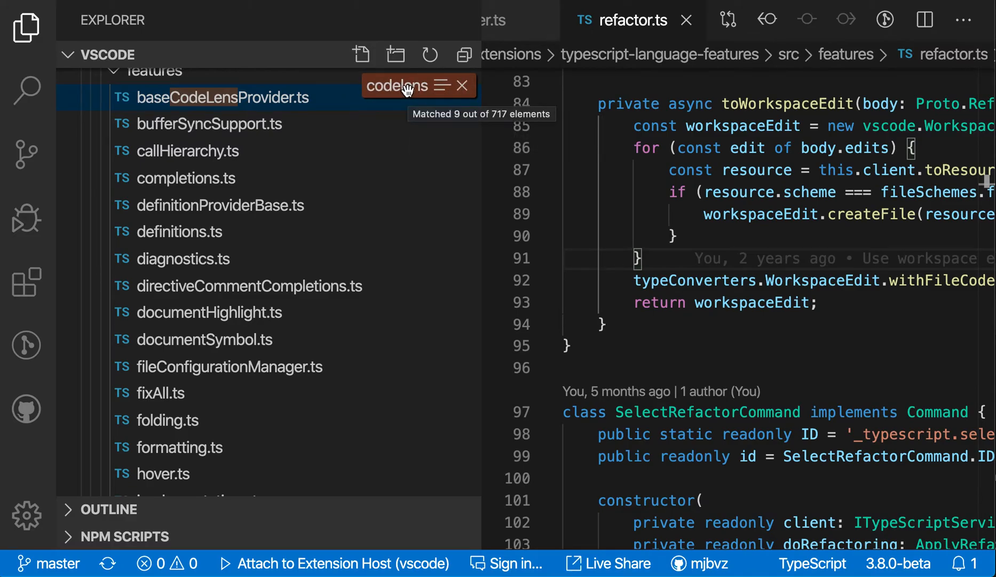
Filter the tree to only 'codelens' matches, then clear the filter to restore all files.
{"action": "left_click", "coordinate": [442, 85]}
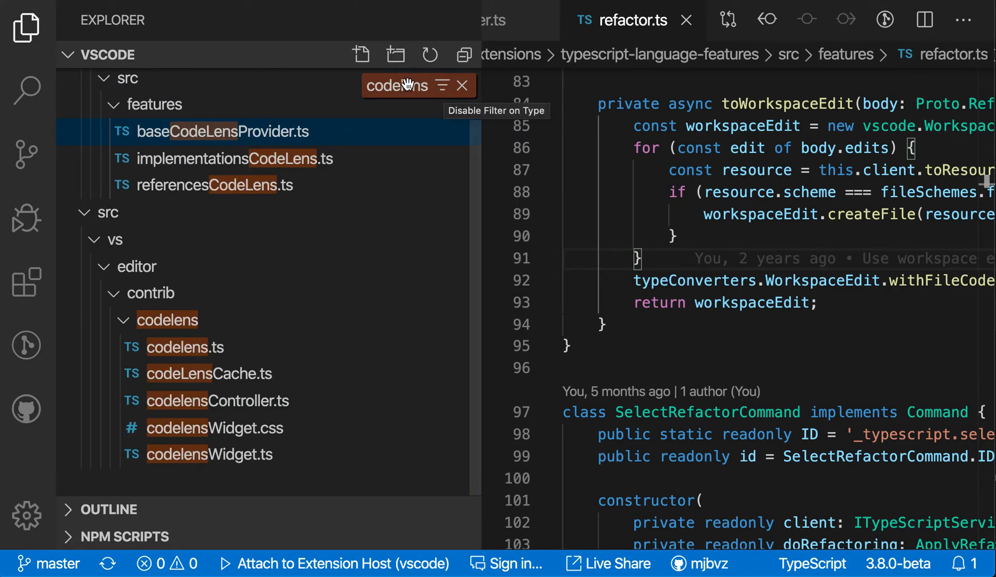
{"action": "mouse_move", "coordinate": [397, 86]}
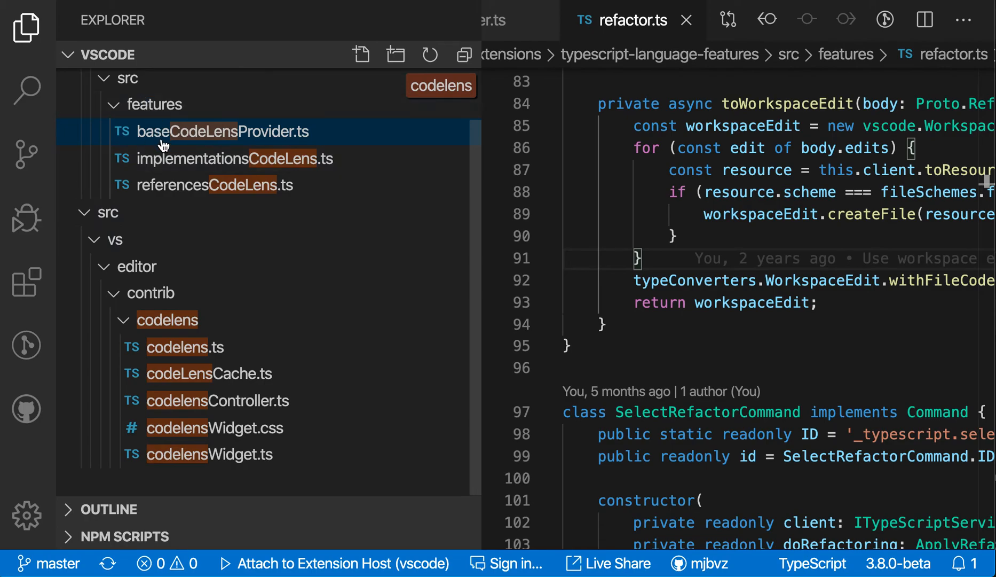
{"action": "mouse_move", "coordinate": [266, 433]}
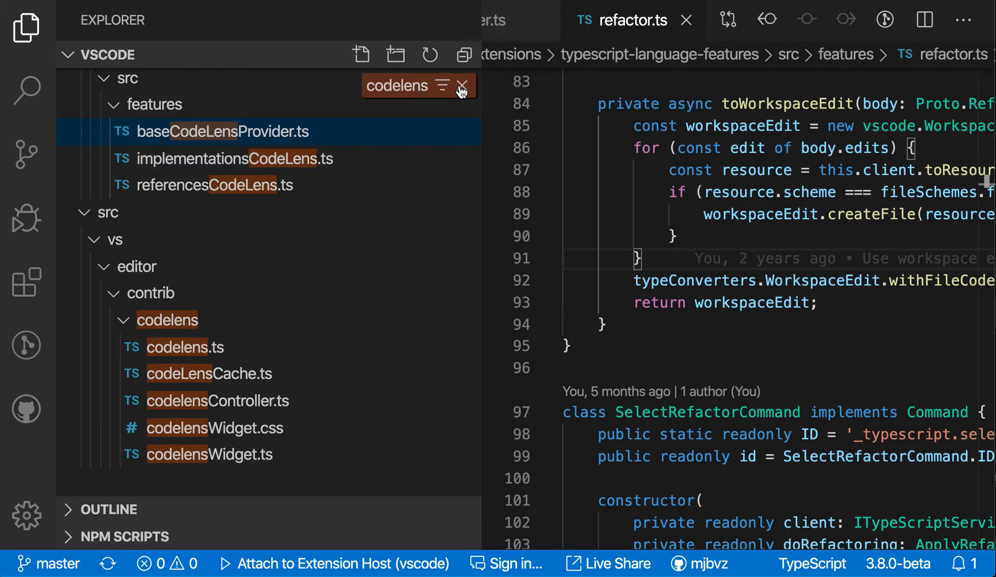
{"action": "left_click", "coordinate": [462, 85]}
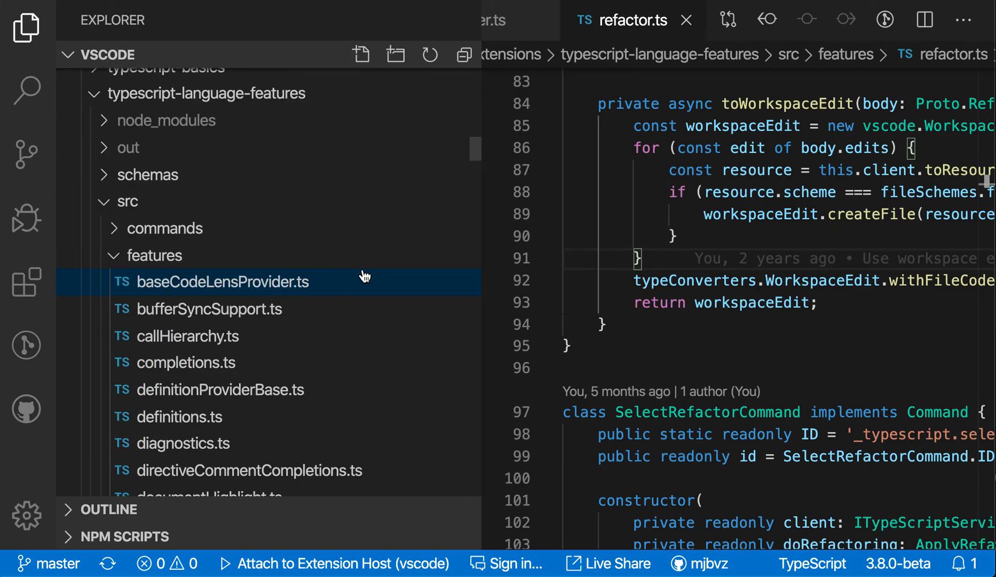